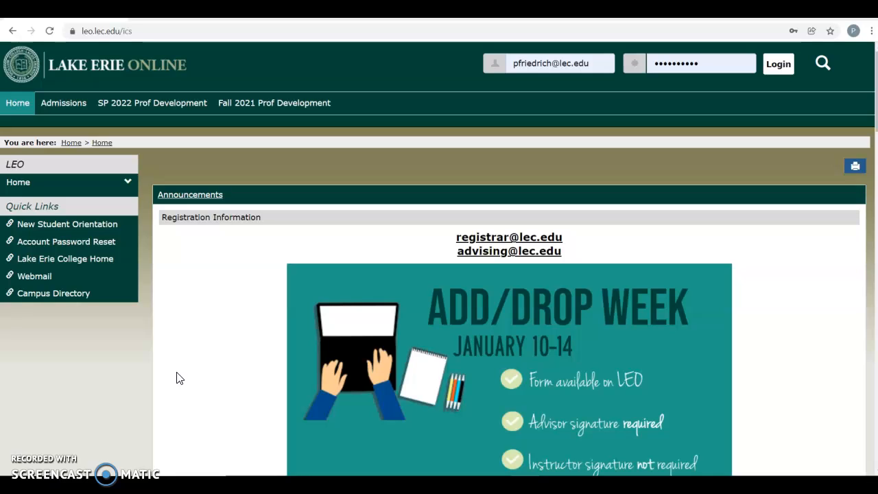
mouse_move(55, 341)
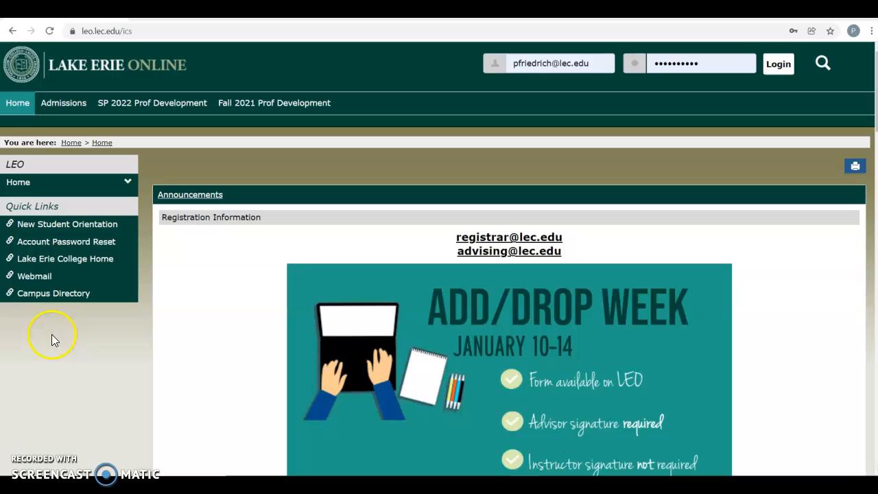
mouse_move(66, 258)
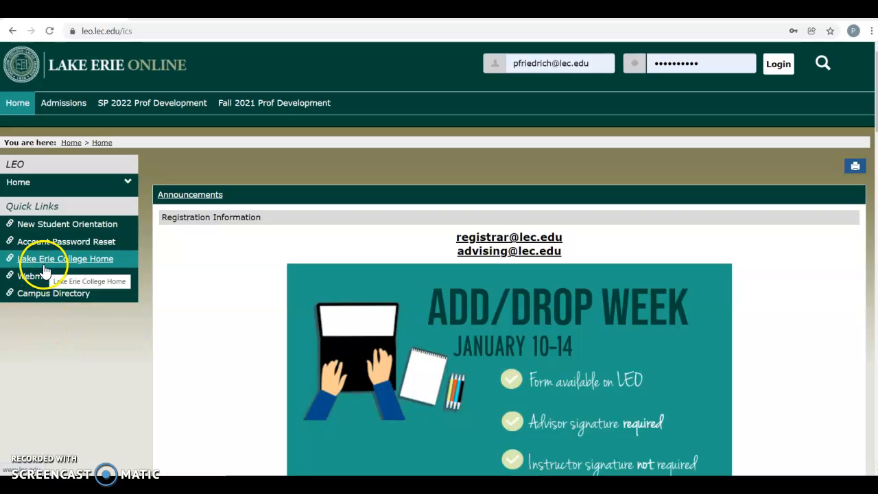
Go to the Lake Erie College homepage and reach the James F. Lincoln Library page via the footer link
click(66, 258)
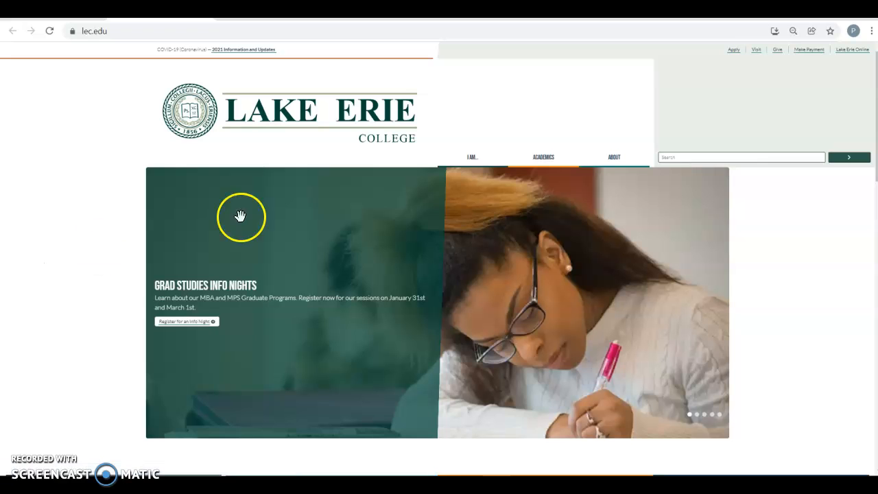
mouse_move(242, 217)
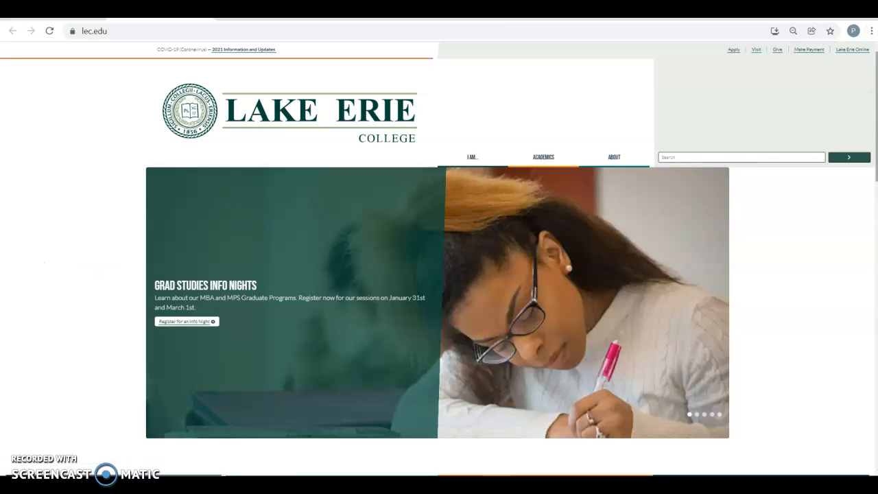
scroll(down, 3)
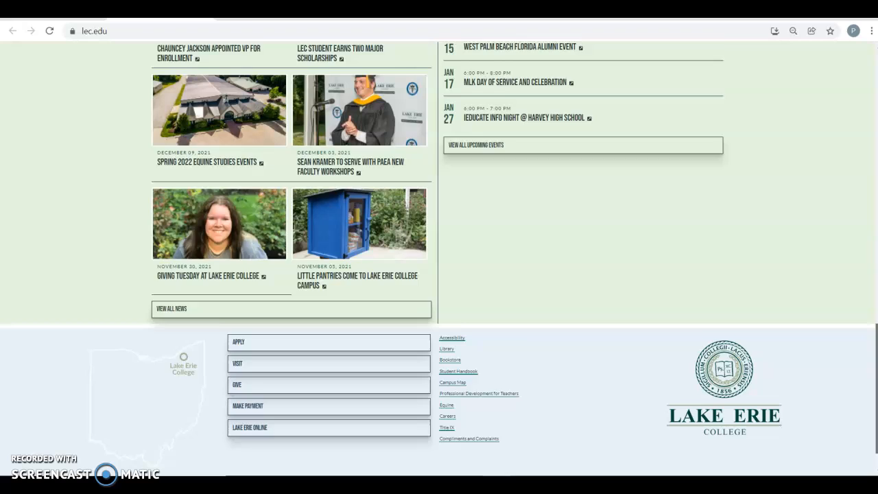
scroll(down, 3)
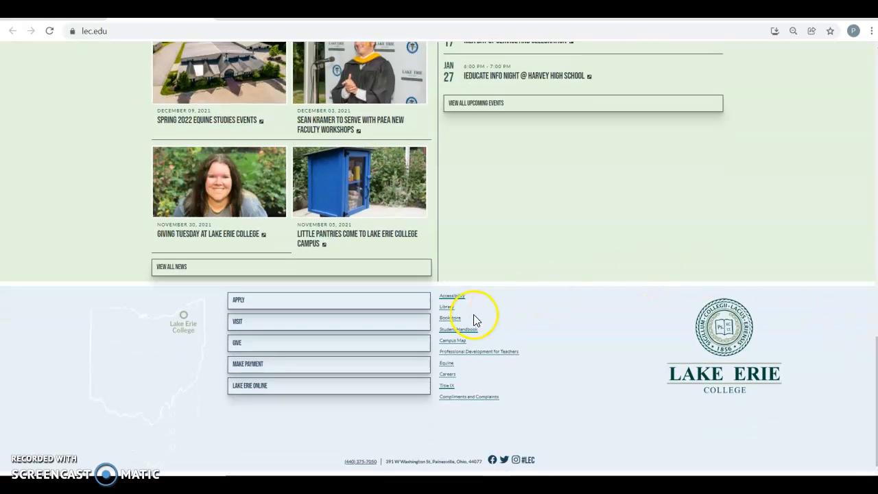
click(446, 307)
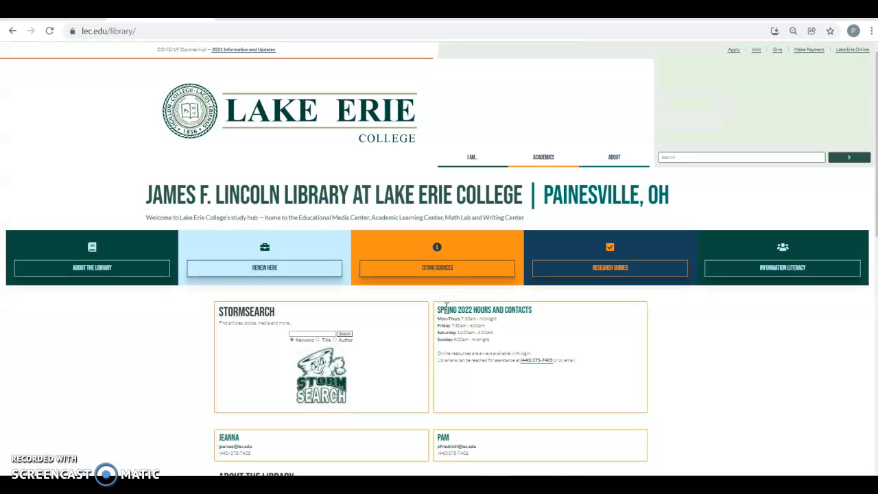
mouse_move(192, 313)
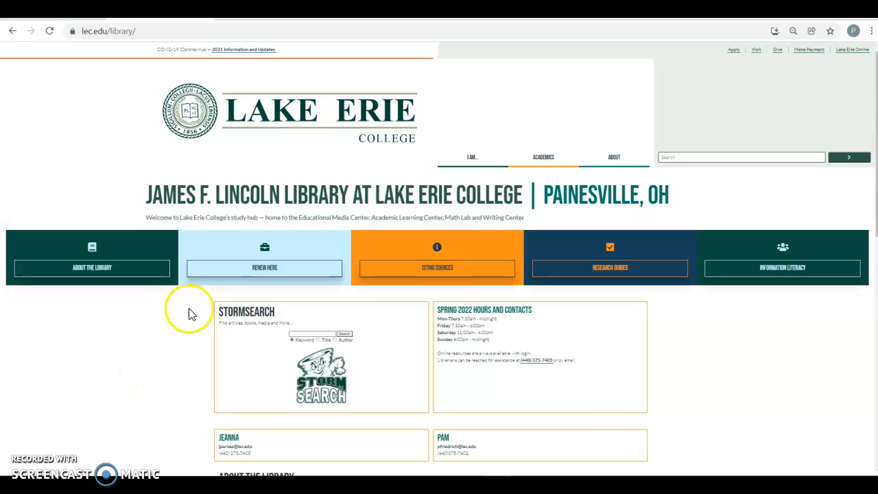
mouse_move(209, 287)
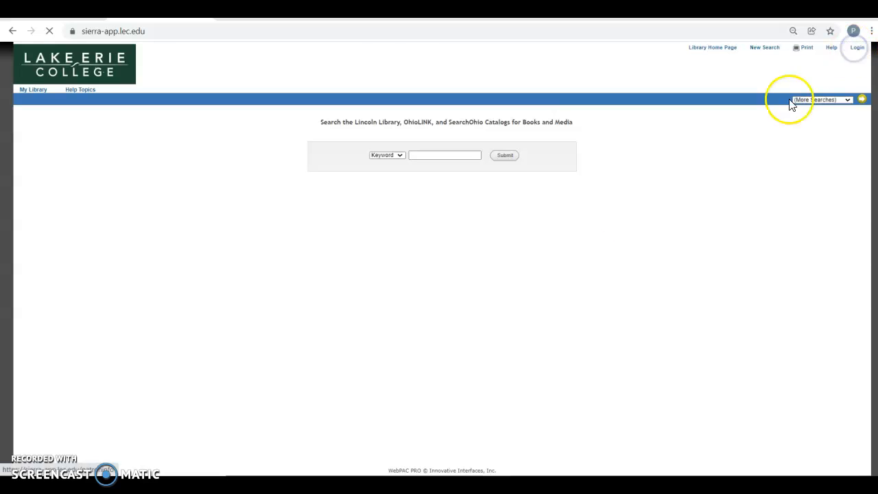
Log in to the library account with name and LEC ID so the patron holds page appears
click(856, 46)
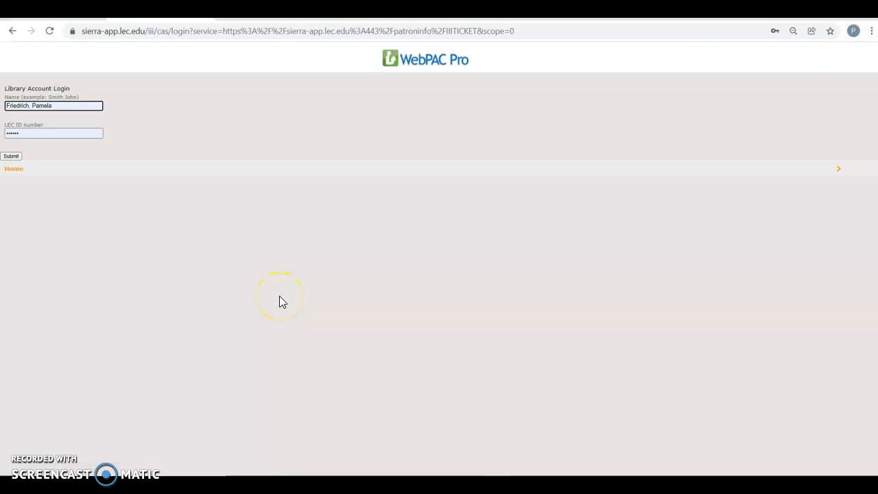
mouse_move(126, 258)
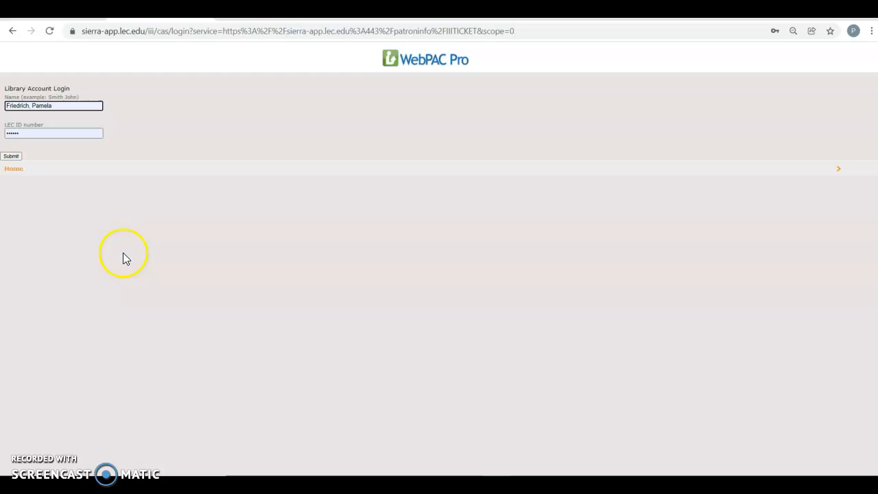
mouse_move(25, 208)
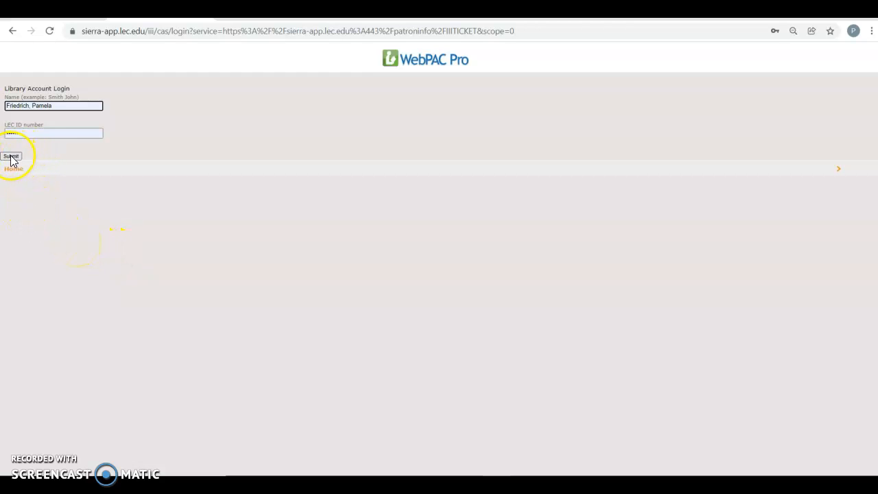
click(11, 156)
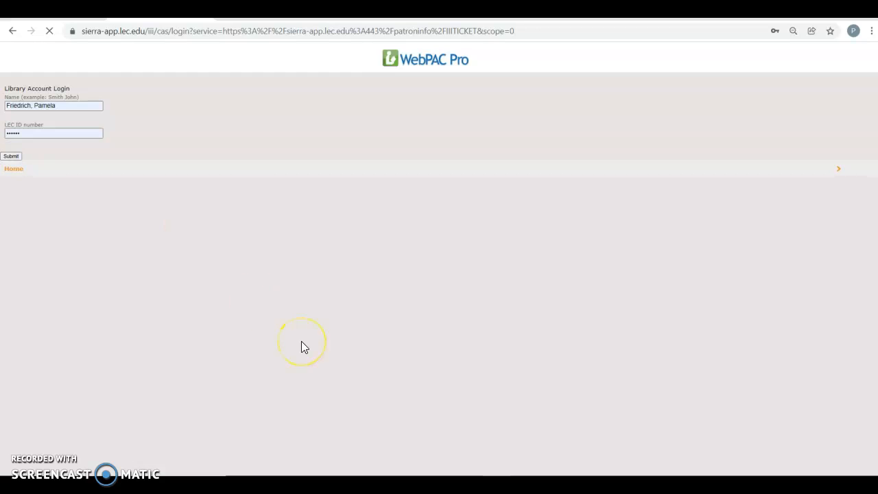
click(11, 156)
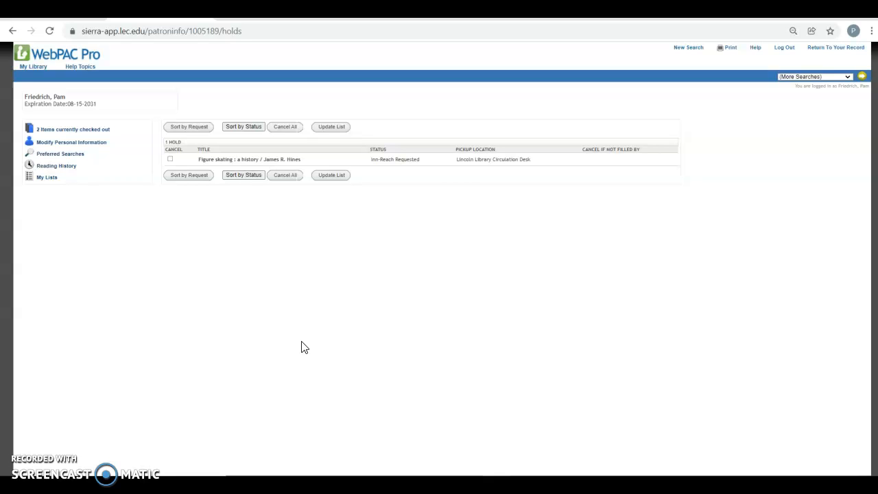
mouse_move(189, 192)
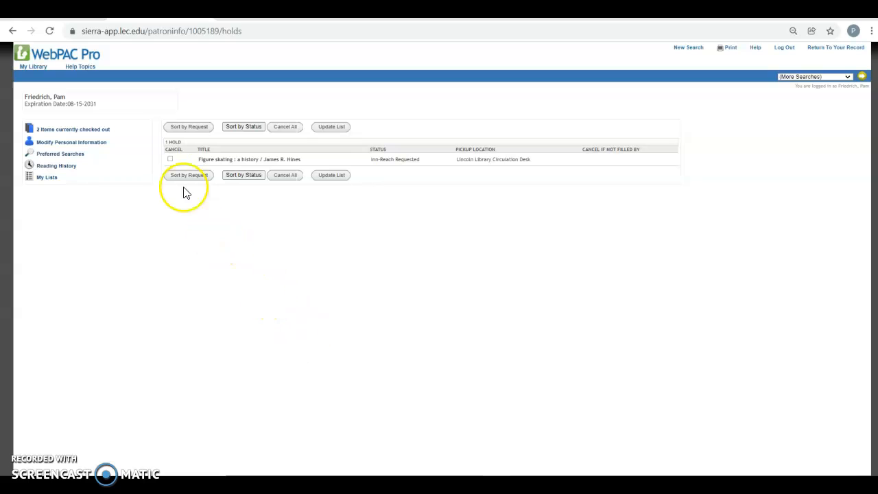
mouse_move(401, 178)
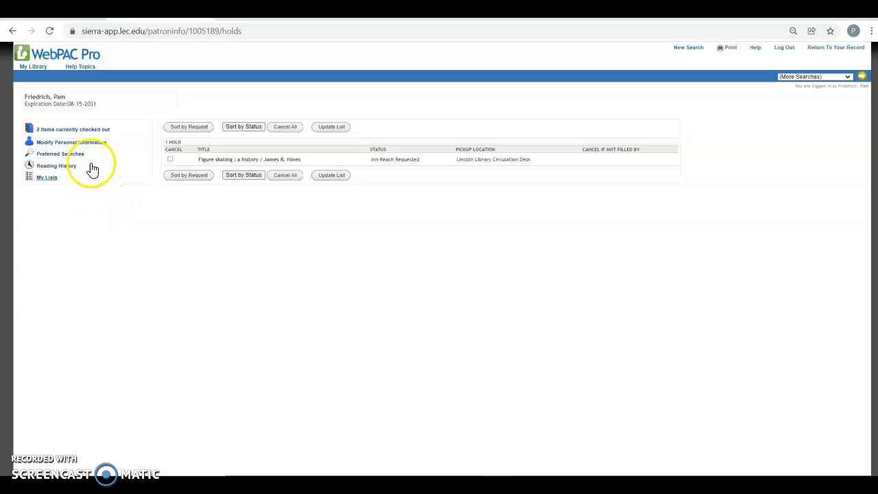
Switch from the holds list to the '2 items currently checked out' page via the sidebar link
click(73, 129)
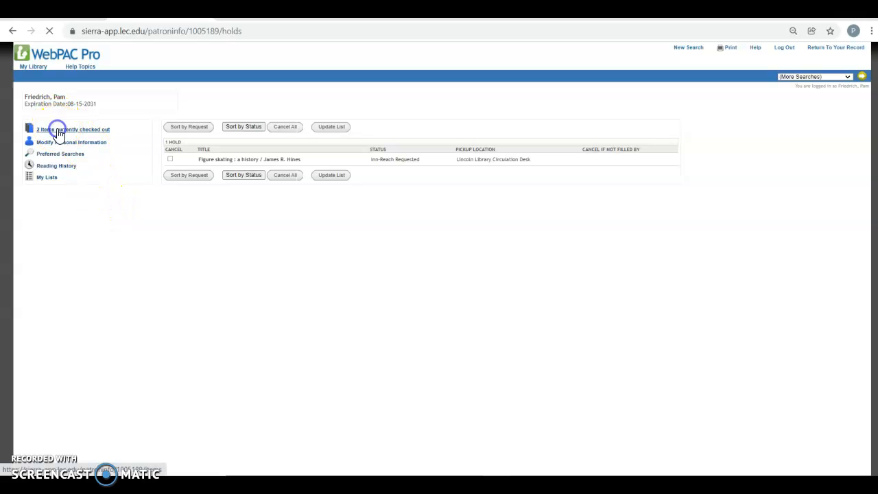
click(73, 129)
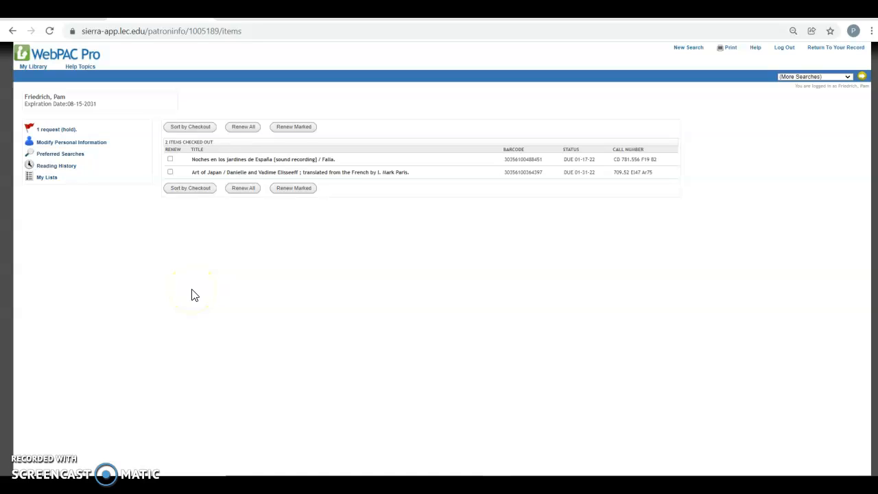
mouse_move(423, 185)
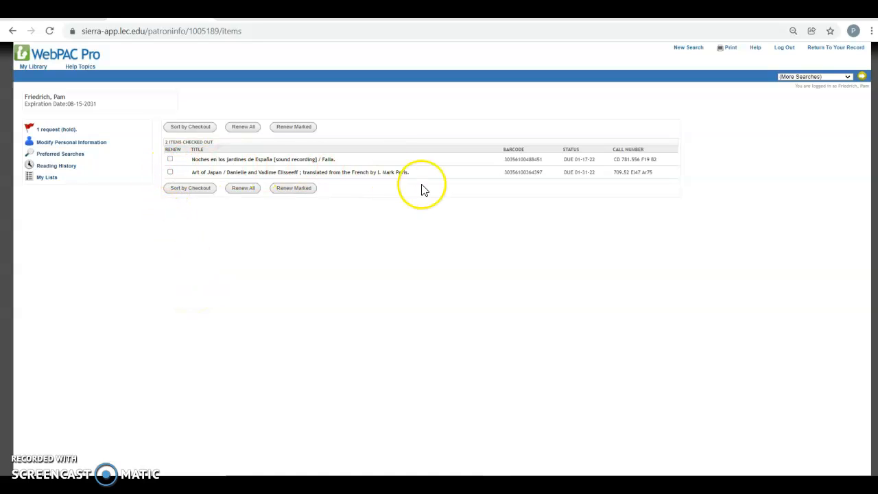
mouse_move(387, 159)
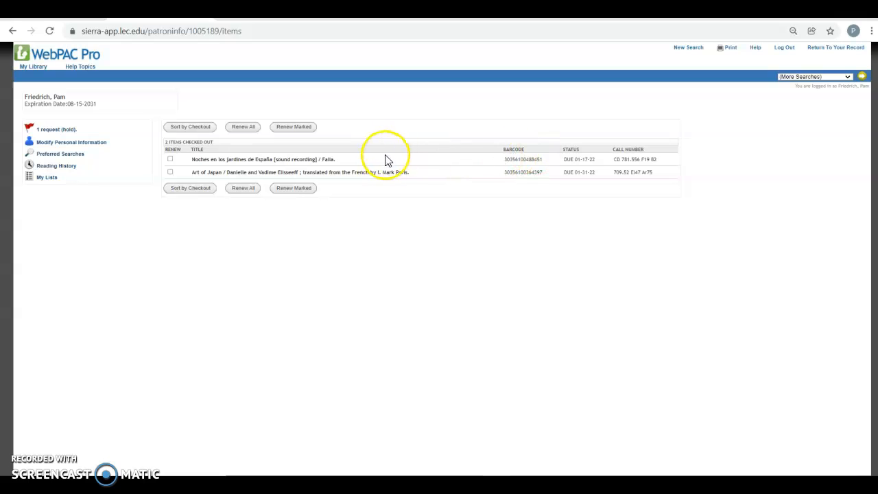
mouse_move(477, 165)
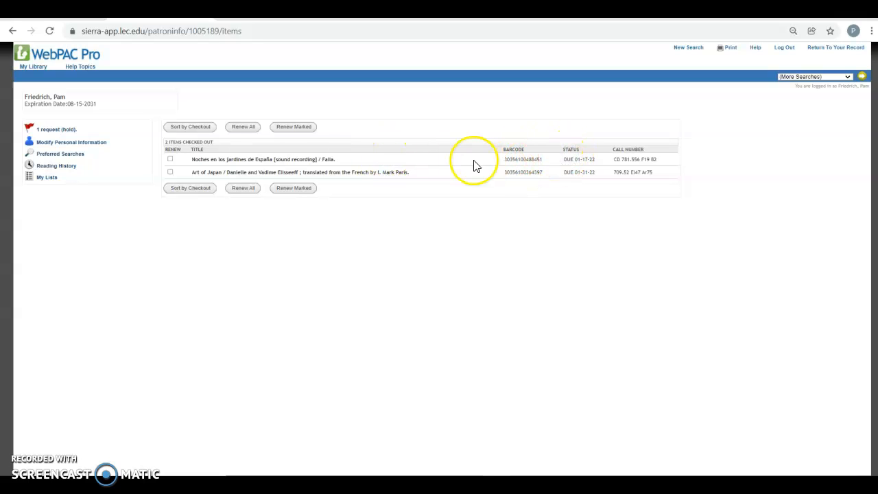
mouse_move(590, 149)
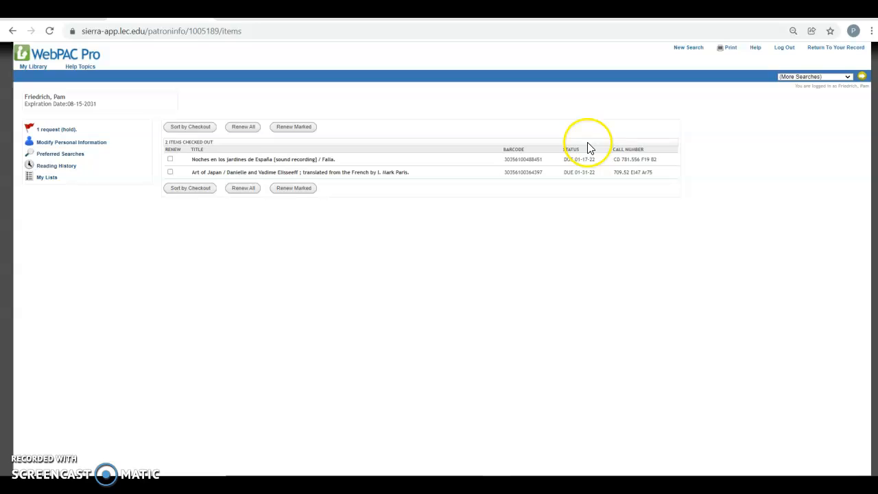
mouse_move(611, 168)
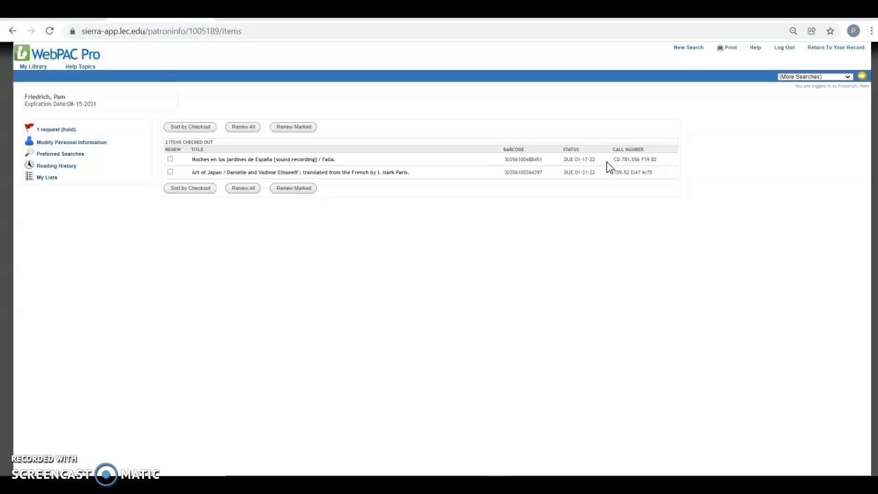
mouse_move(565, 172)
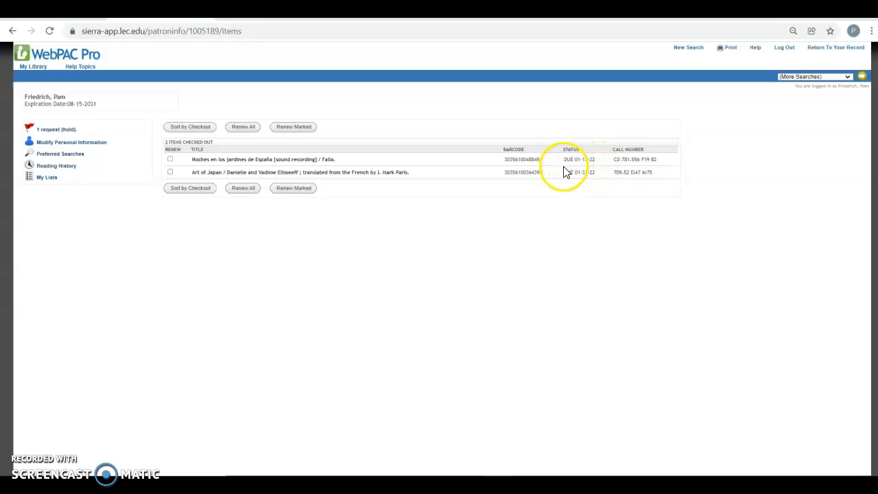
mouse_move(562, 168)
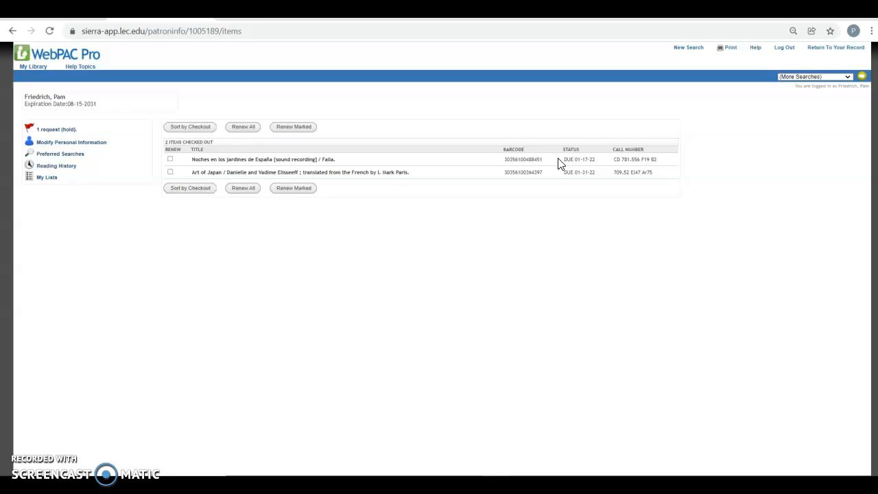
mouse_move(554, 176)
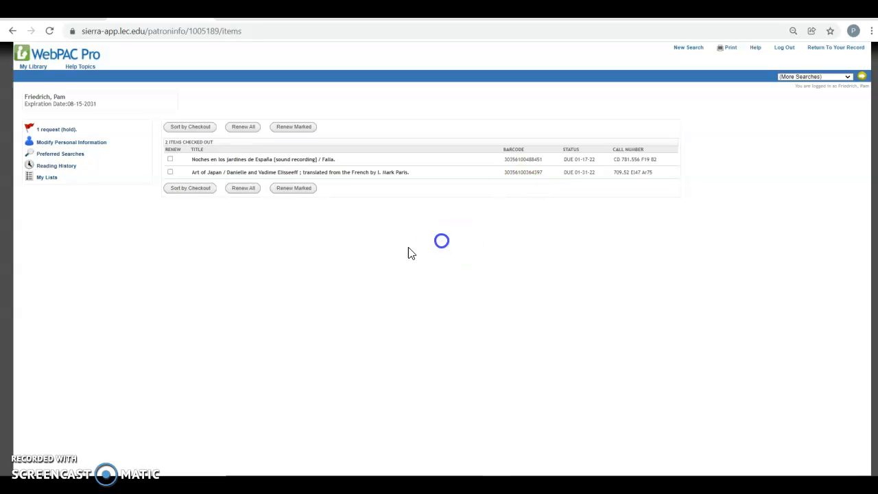
mouse_move(140, 199)
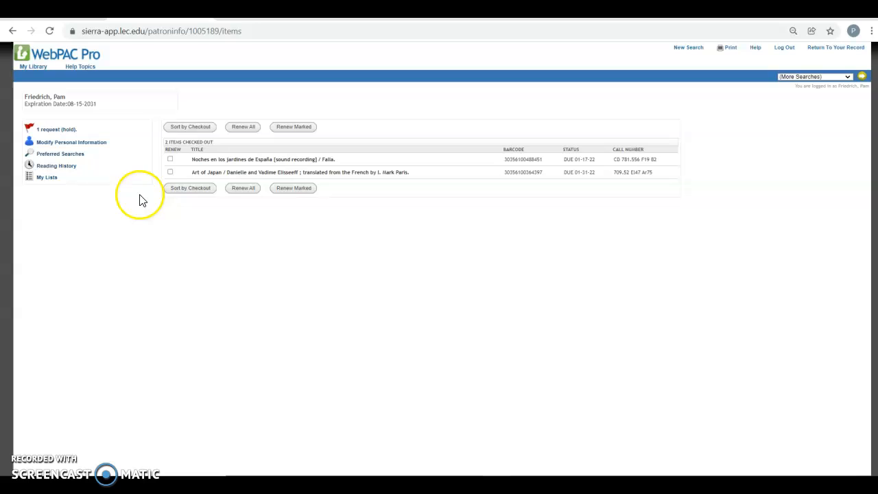
mouse_move(171, 164)
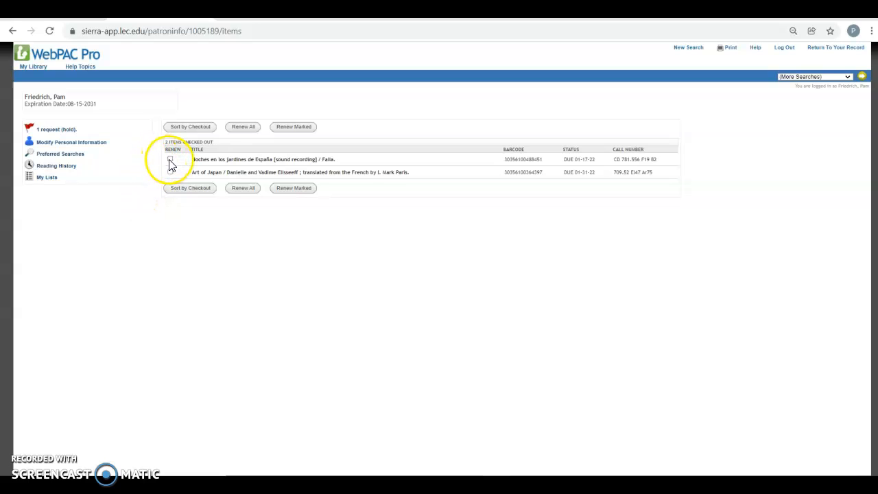
Tick the Renew checkbox on both borrowed items so they can be renewed together
click(170, 159)
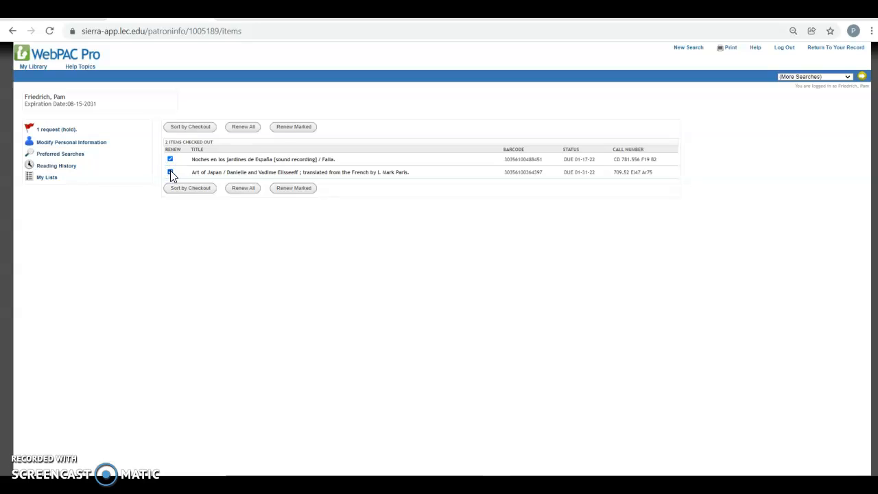
click(170, 172)
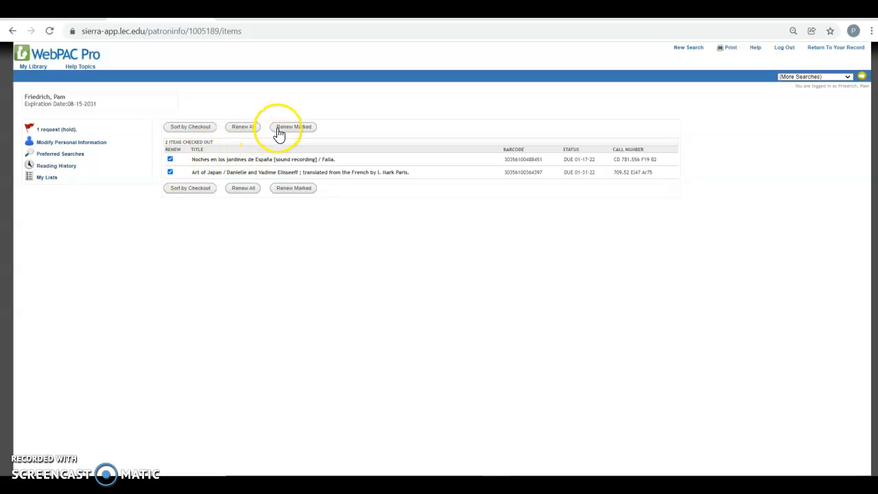